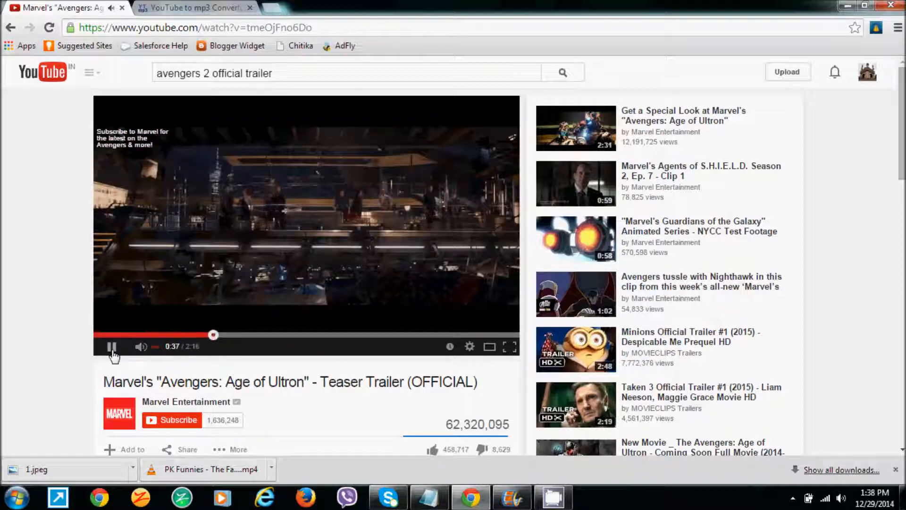
Pause the trailer and copy its YouTube URL from the address bar.
{"action": "left_click", "coordinate": [174, 27]}
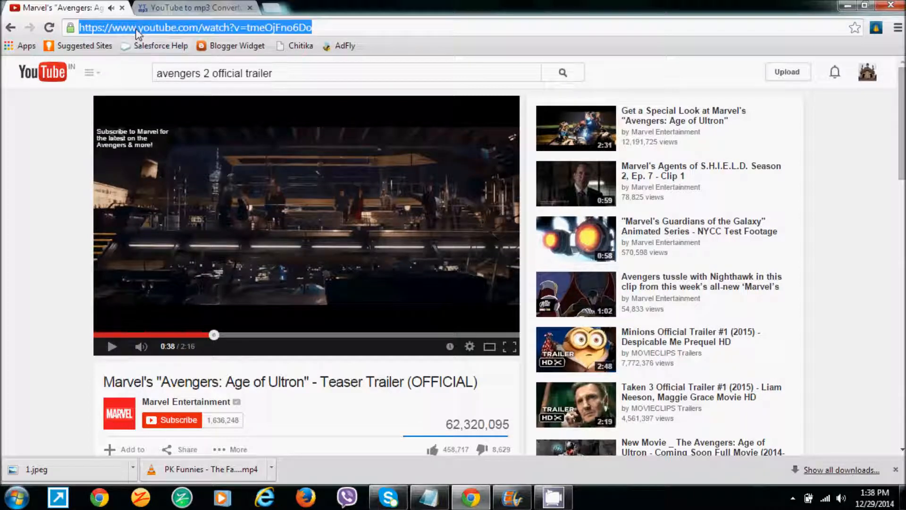
{"action": "left_click", "coordinate": [191, 27]}
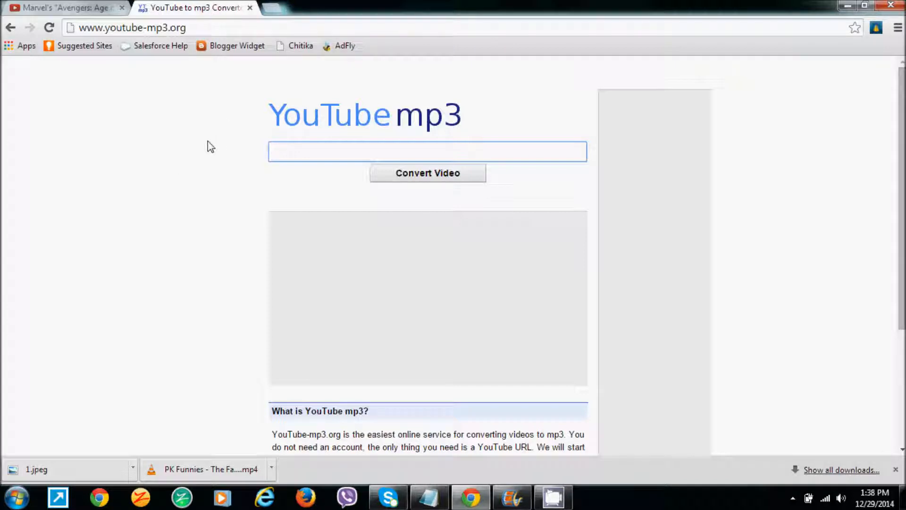
{"action": "mouse_move", "coordinate": [223, 145]}
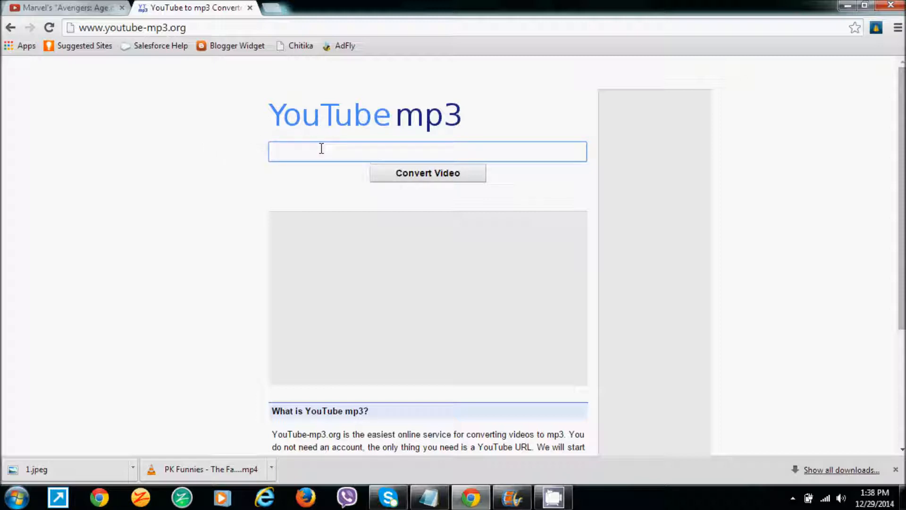
Convert the link youtube.com/watch?v=tmeOjFno6Do to mp3 with Convert Video.
{"action": "type", "text": "https://www.youtube.com/watch?v=tmeOjFno6Do"}
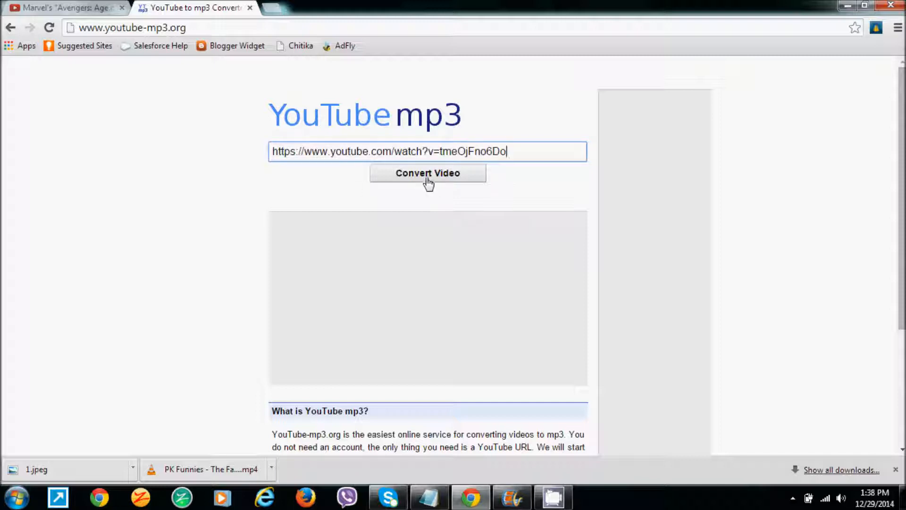
{"action": "left_click", "coordinate": [426, 173]}
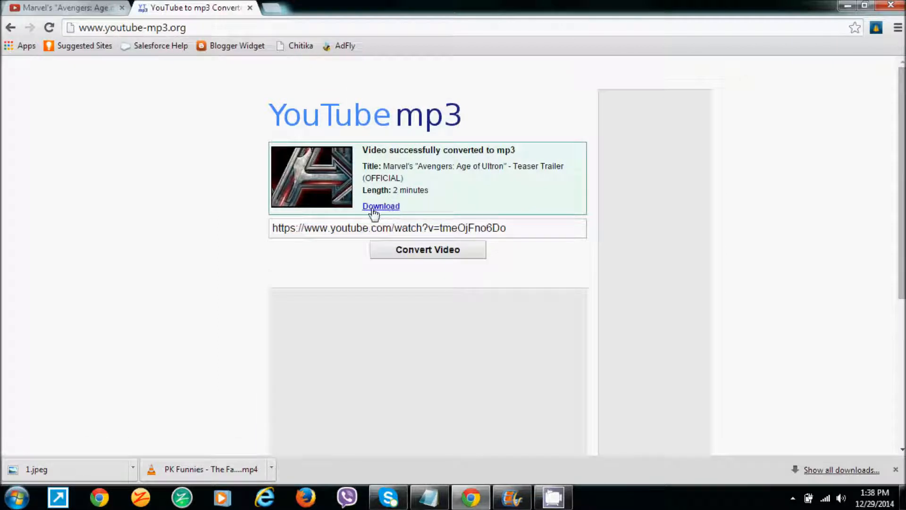
Download the converted mp3 and view it completed in Chrome's Downloads page.
{"action": "left_click", "coordinate": [380, 207]}
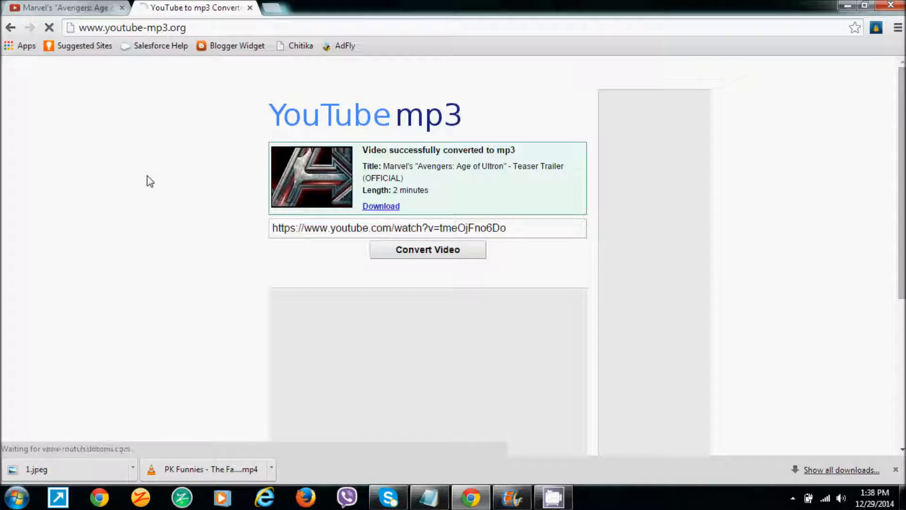
{"action": "left_click", "coordinate": [381, 206]}
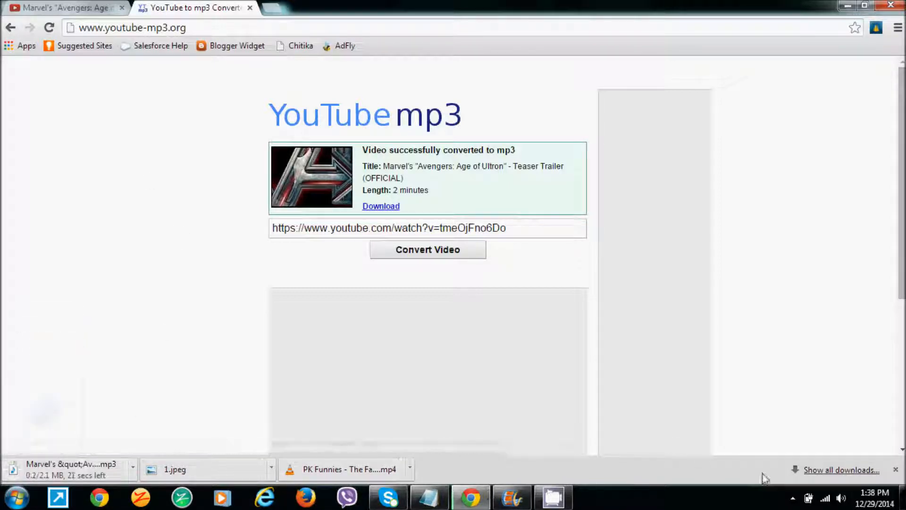
{"action": "left_click", "coordinate": [840, 470]}
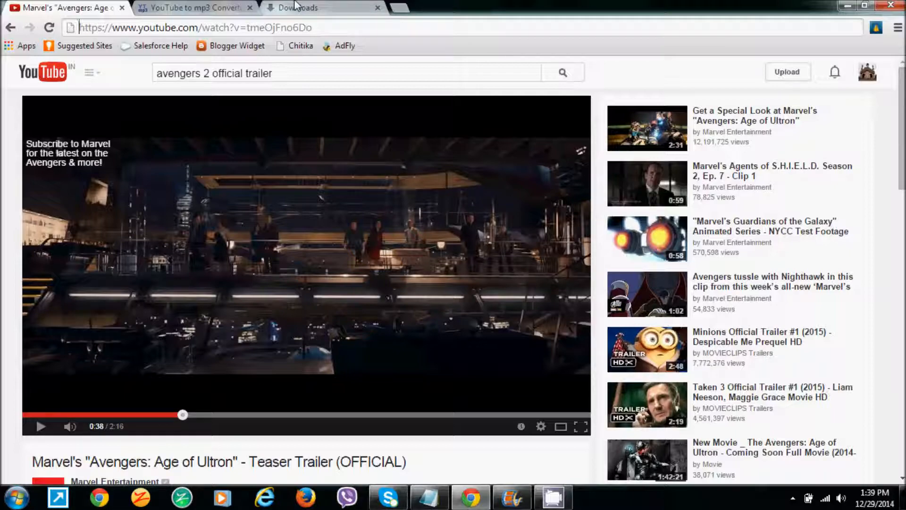
{"action": "left_click", "coordinate": [324, 7]}
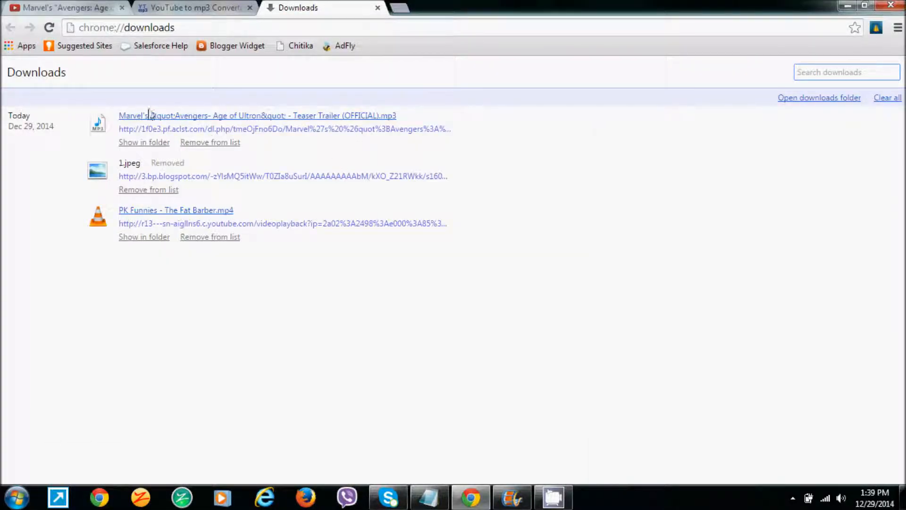